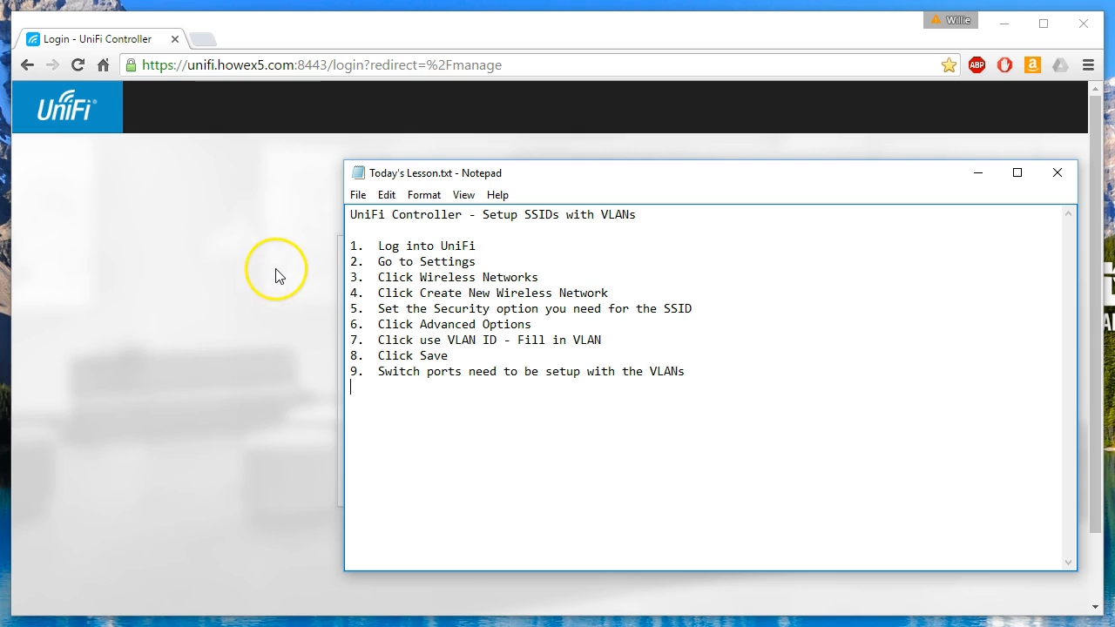
pyautogui.moveTo(258, 256)
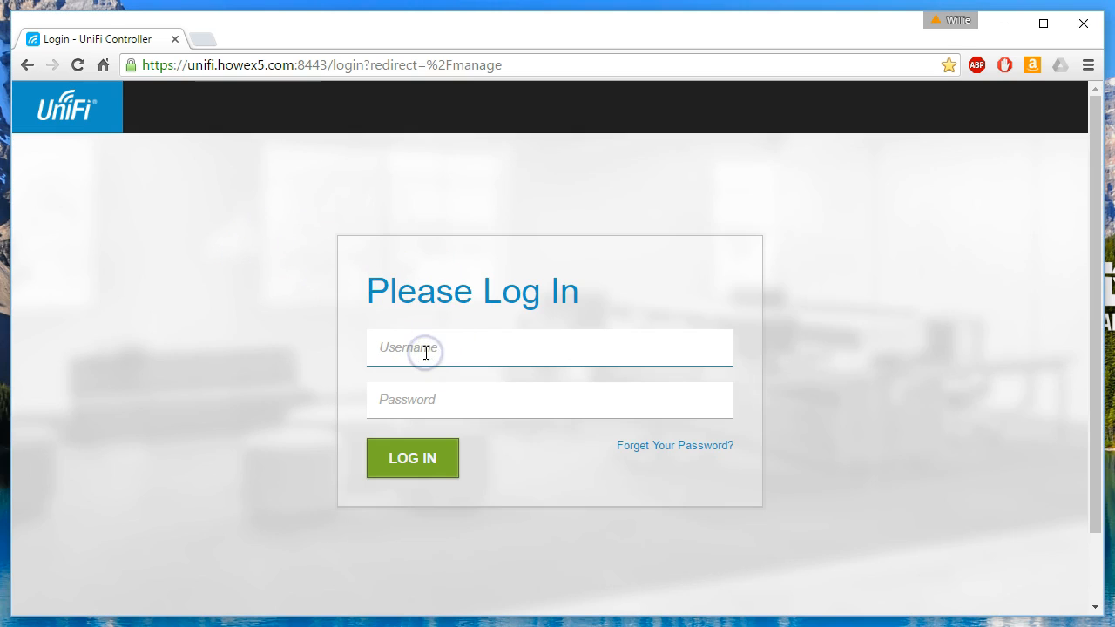
# Step: Sign in as user 'tdurden' to reach the site dashboard
pyautogui.write('tdurden')
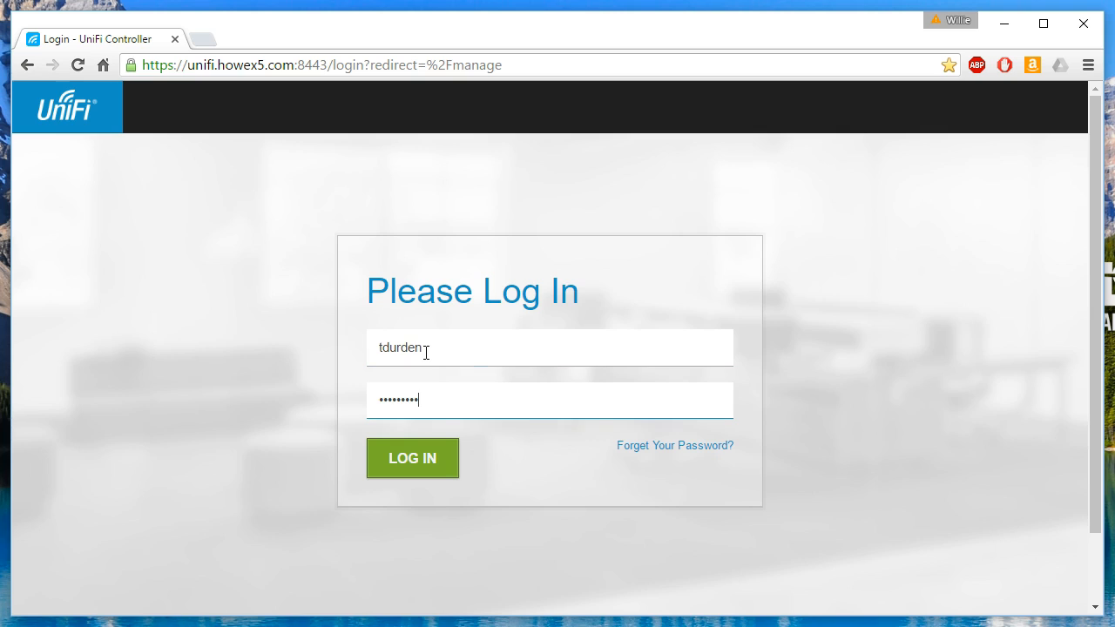
pyautogui.click(411, 456)
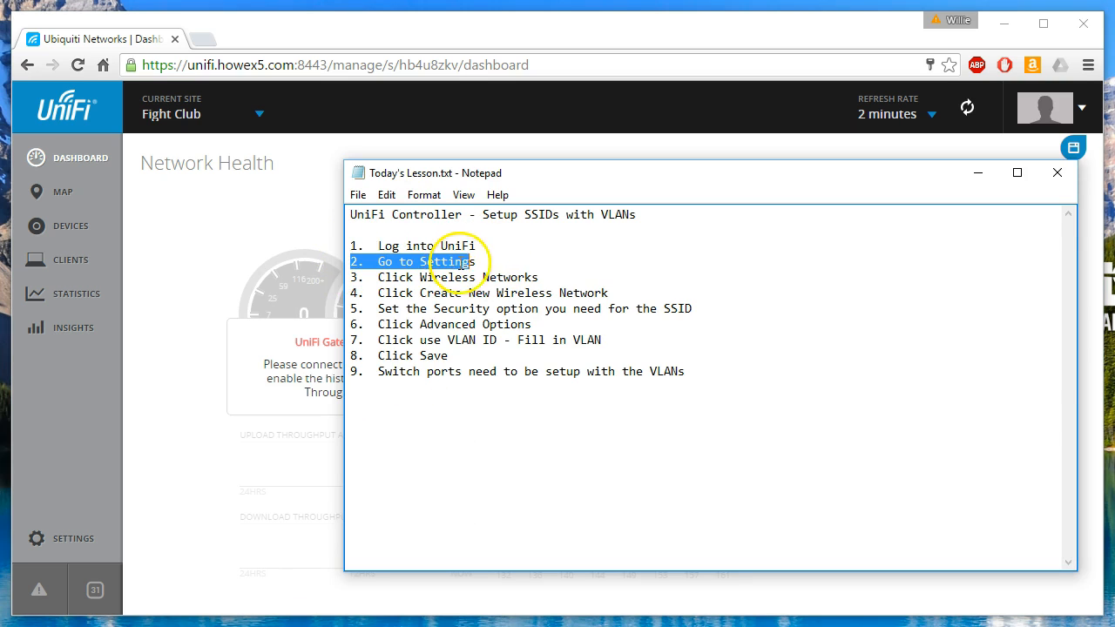
# Step: Start a new wireless network from the Wireless Networks settings
pyautogui.click(73, 538)
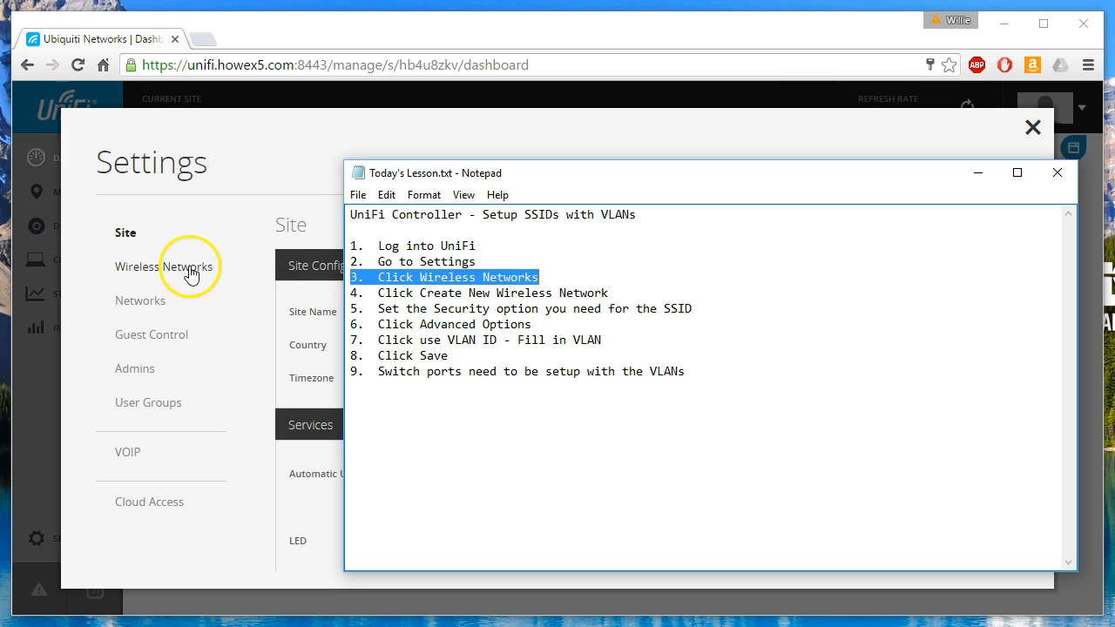
pyautogui.click(165, 266)
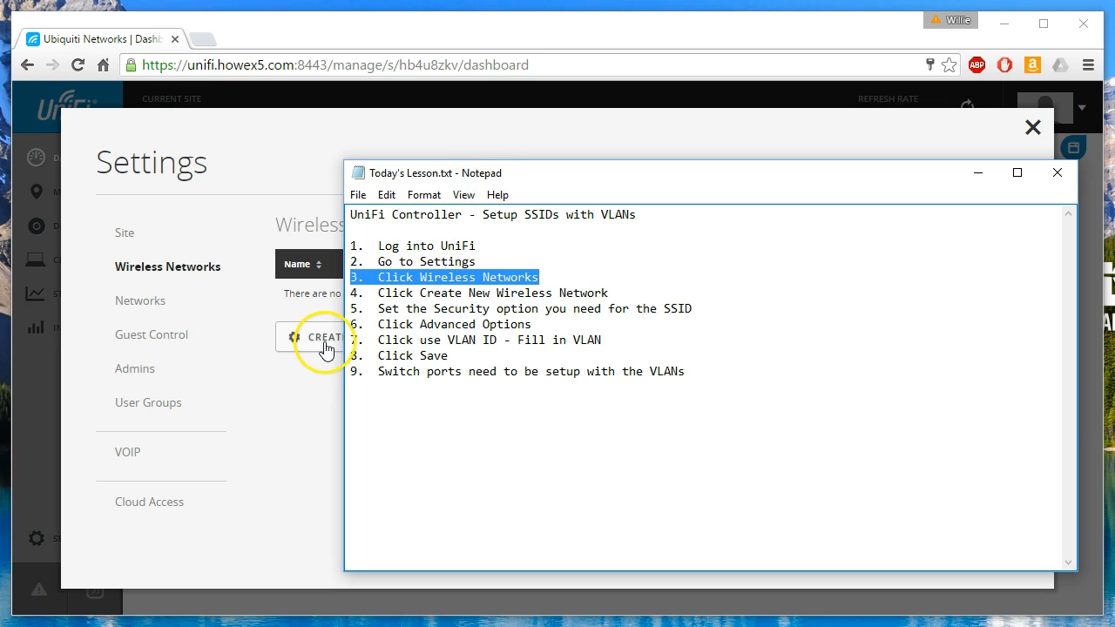
pyautogui.click(320, 337)
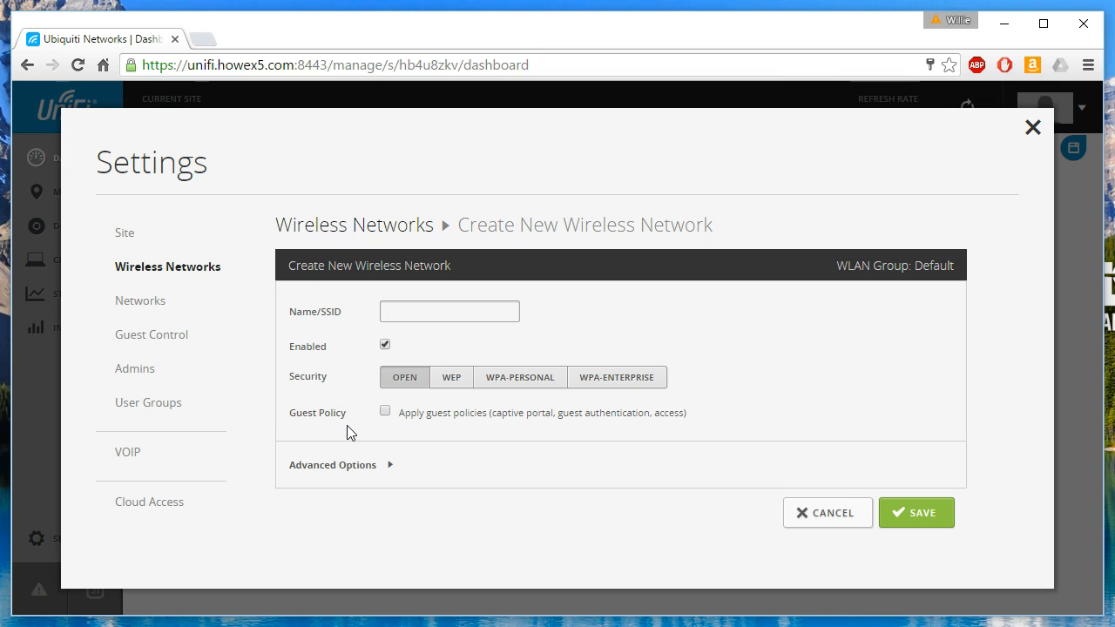
# Step: Enter 'Support Group' as the new network's SSID name
pyautogui.click(449, 310)
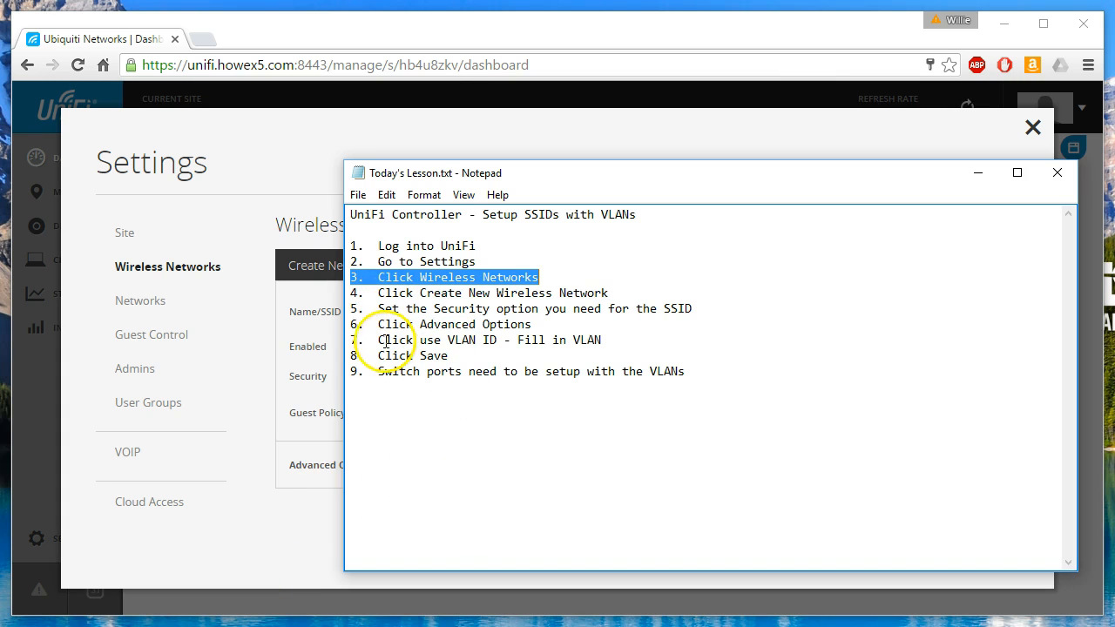
pyautogui.moveTo(391, 52)
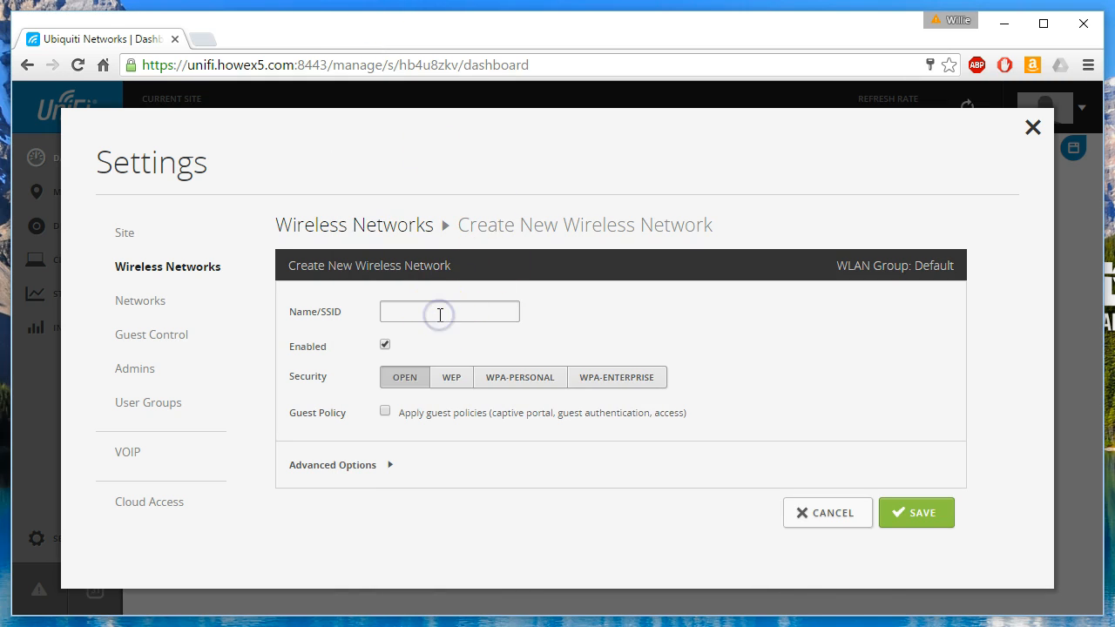
pyautogui.write('Support Group')
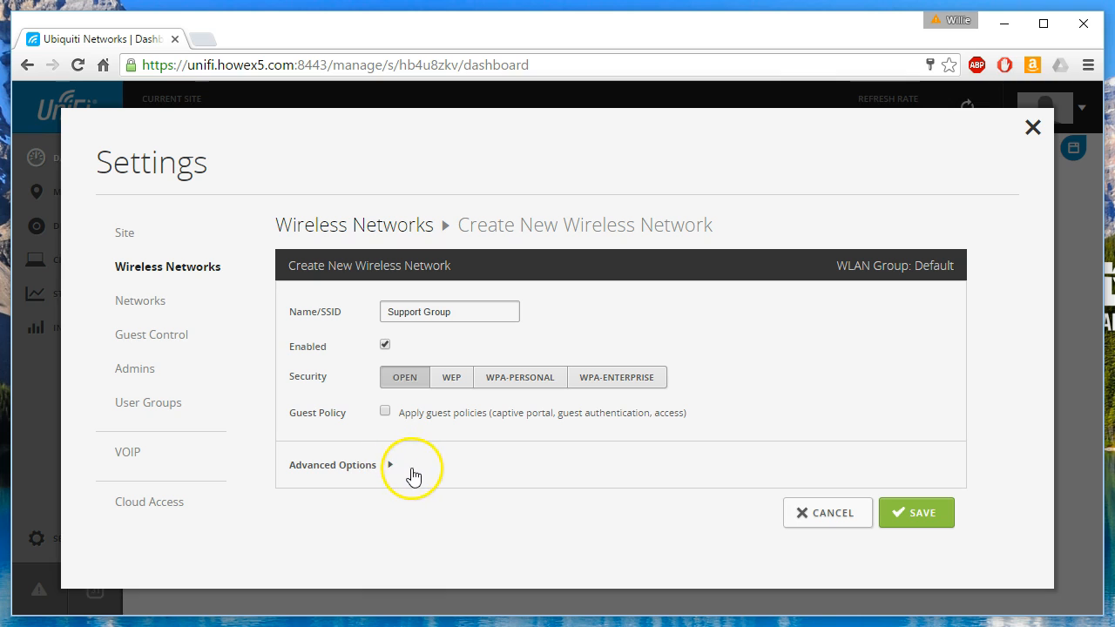
# Step: Tag Support Group with VLAN ID 4 under Advanced Options and save it
pyautogui.click(390, 463)
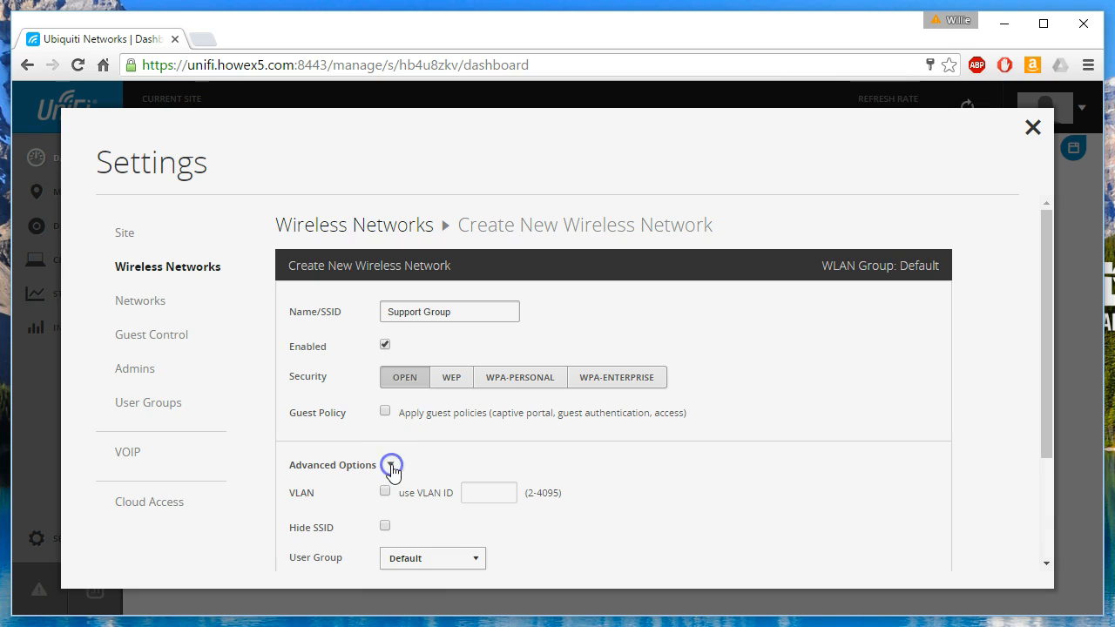
pyautogui.scroll(-3)
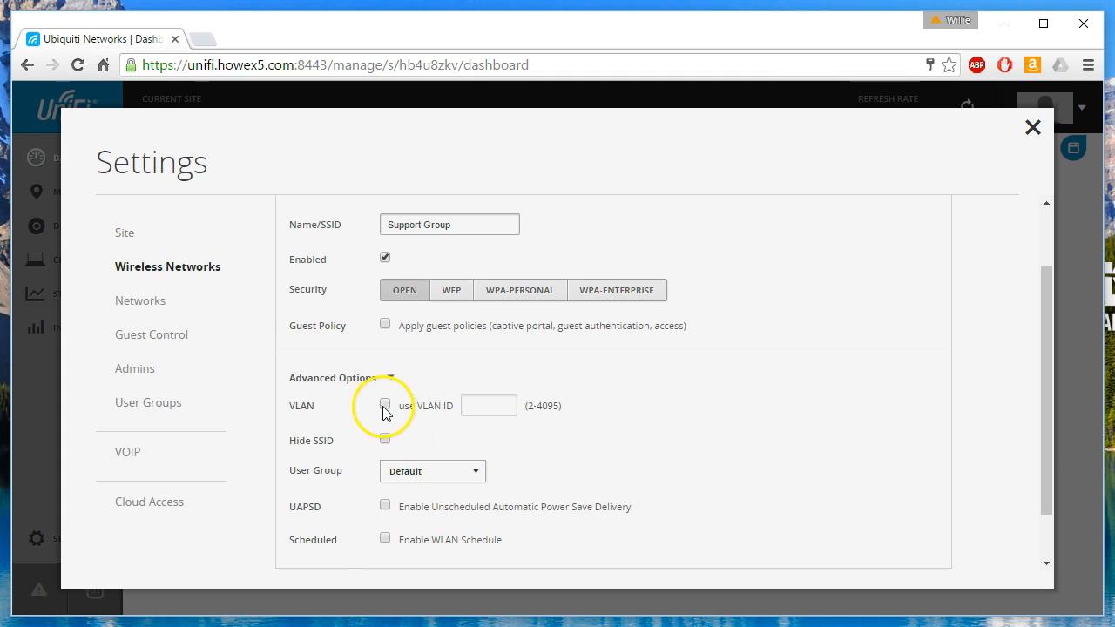
pyautogui.click(384, 405)
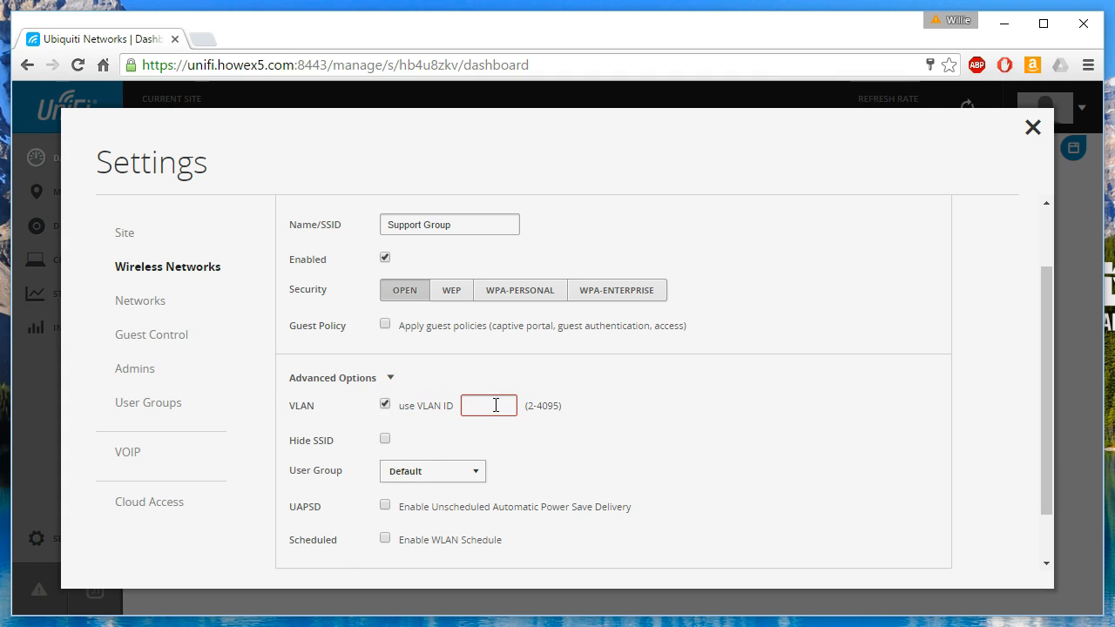
pyautogui.write('4')
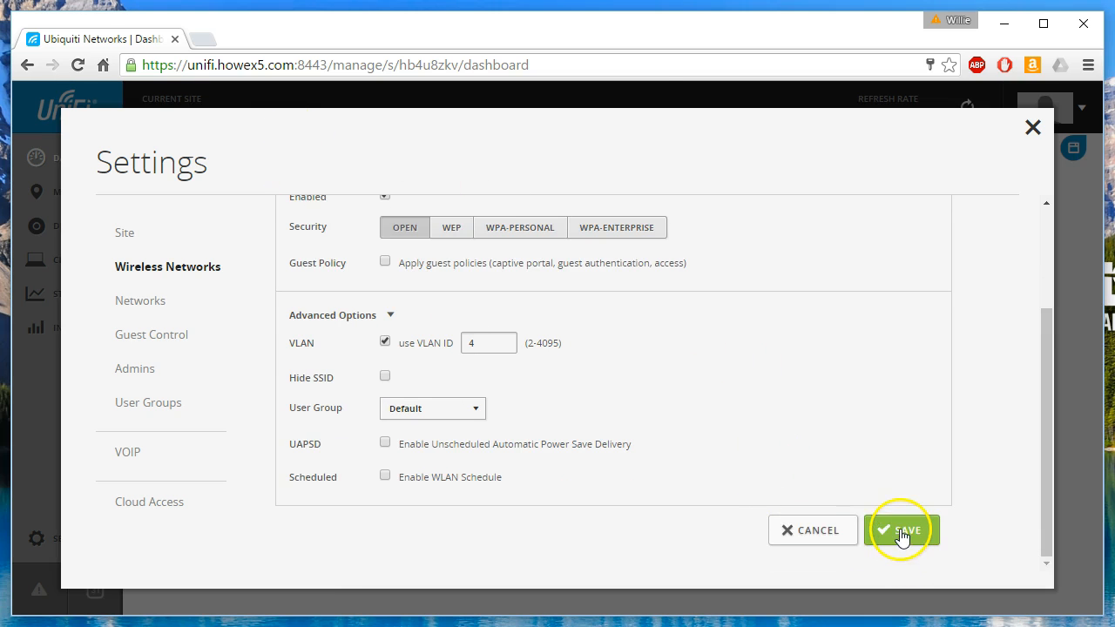
pyautogui.click(902, 530)
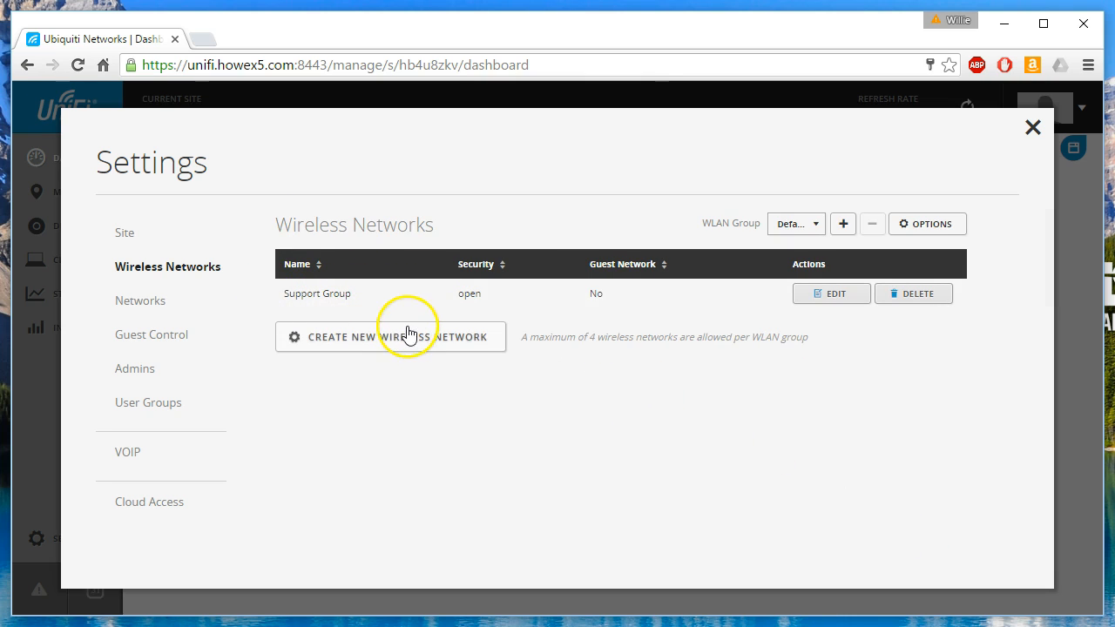
pyautogui.moveTo(755, 362)
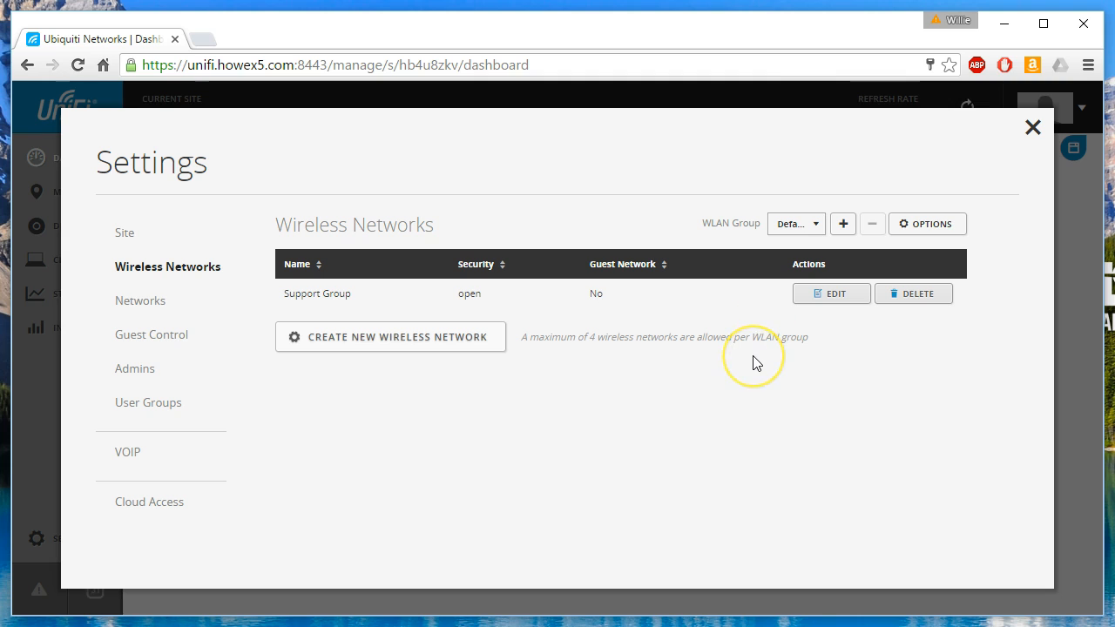
pyautogui.moveTo(425, 347)
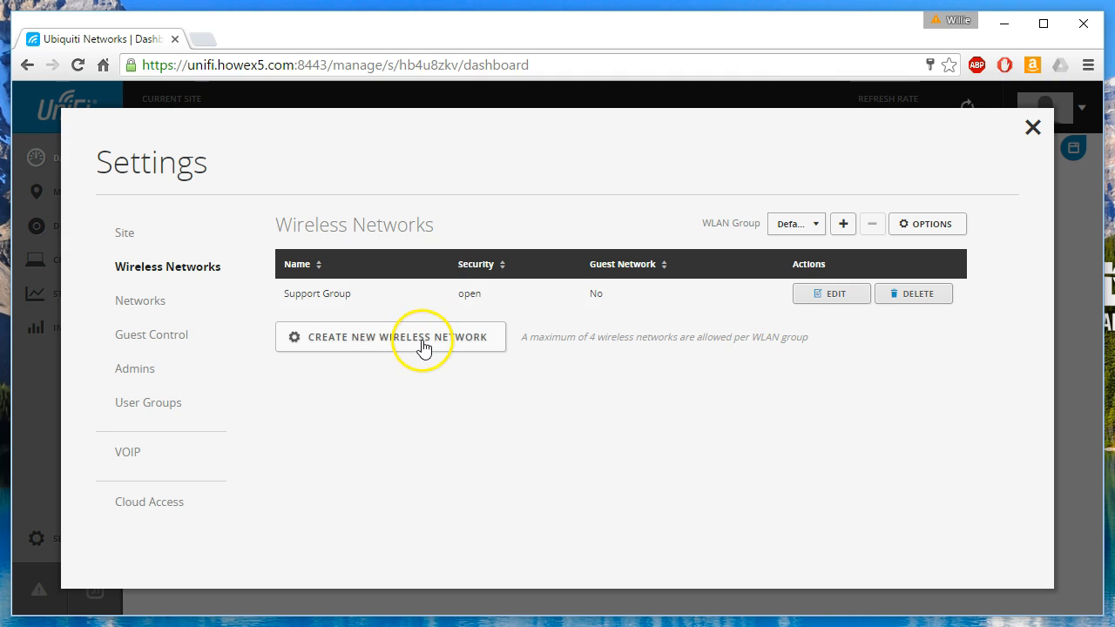
# Step: Create another wireless network with SSID name 'Project Mayhem'
pyautogui.click(390, 338)
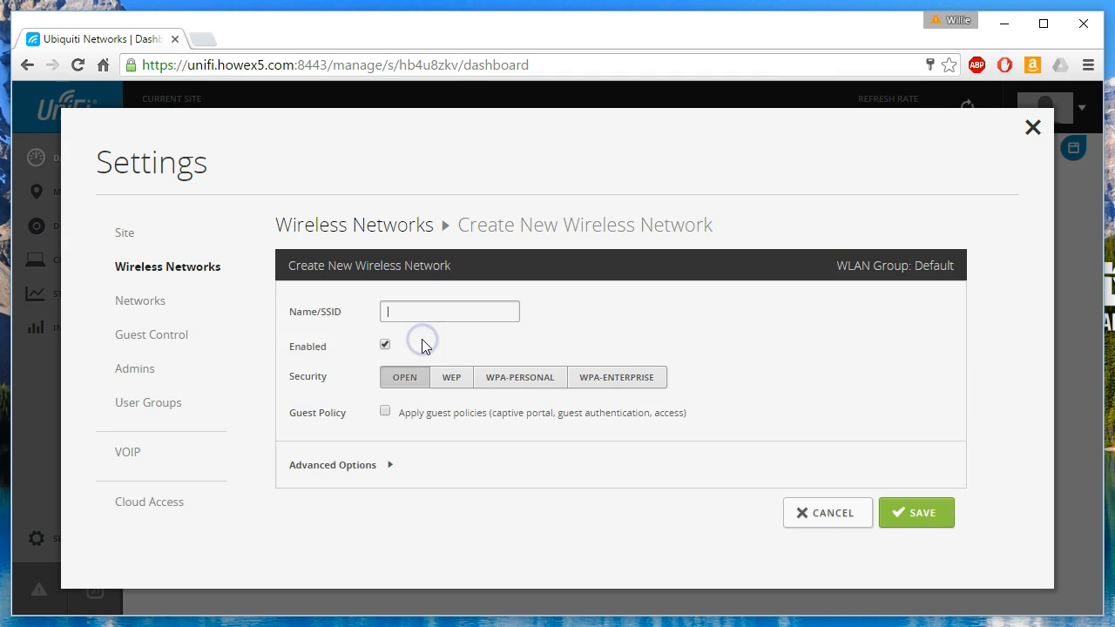
pyautogui.write('Pro')
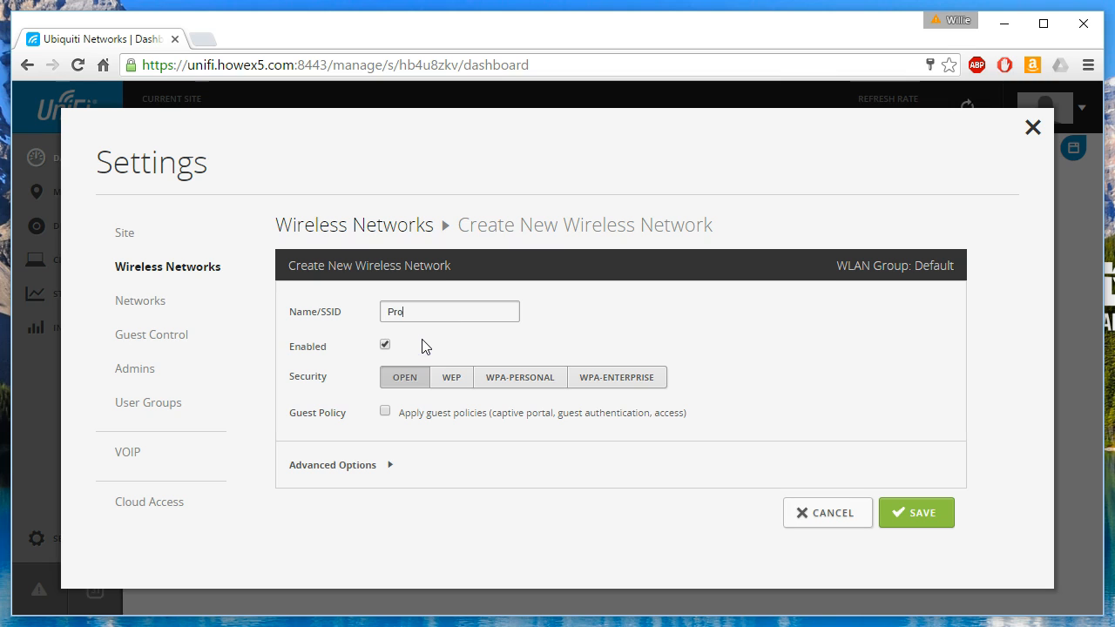
pyautogui.write('ject May')
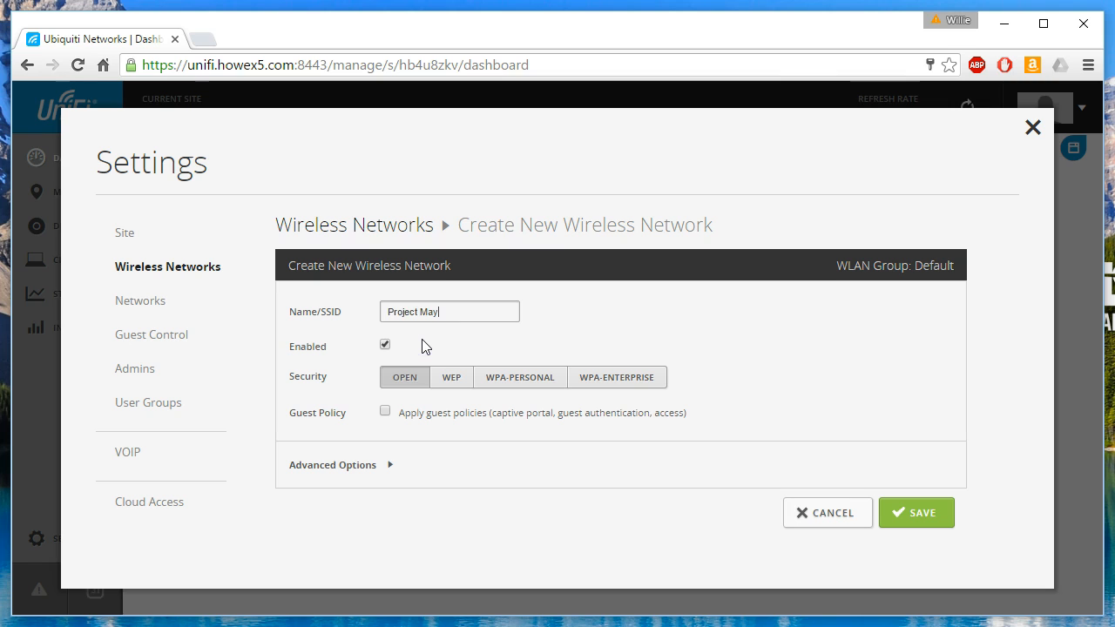
pyautogui.write('hem')
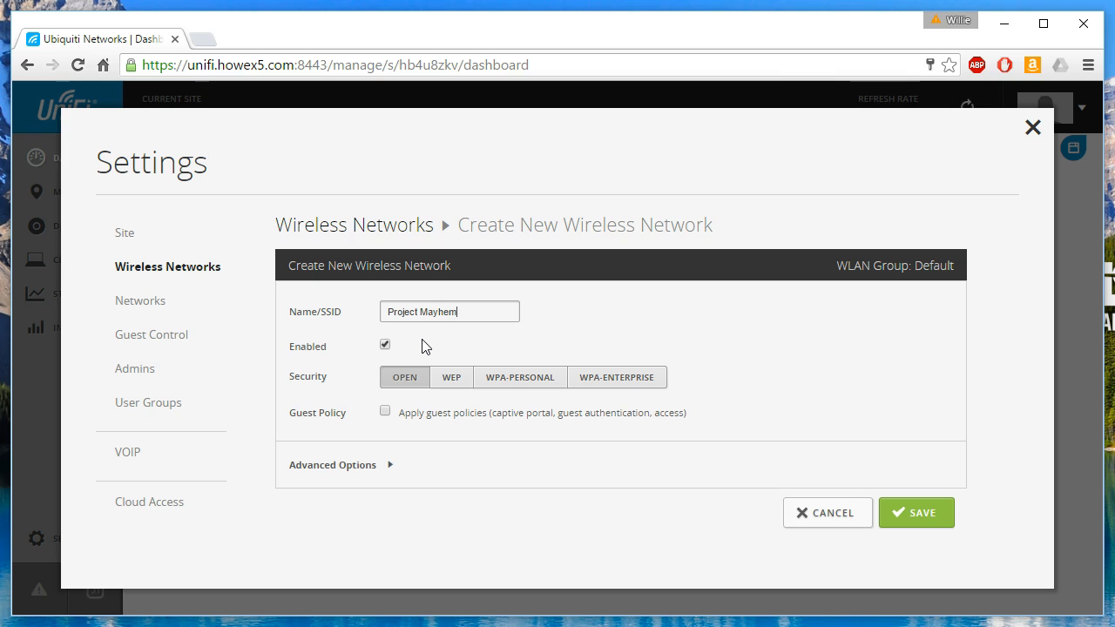
pyautogui.click(519, 377)
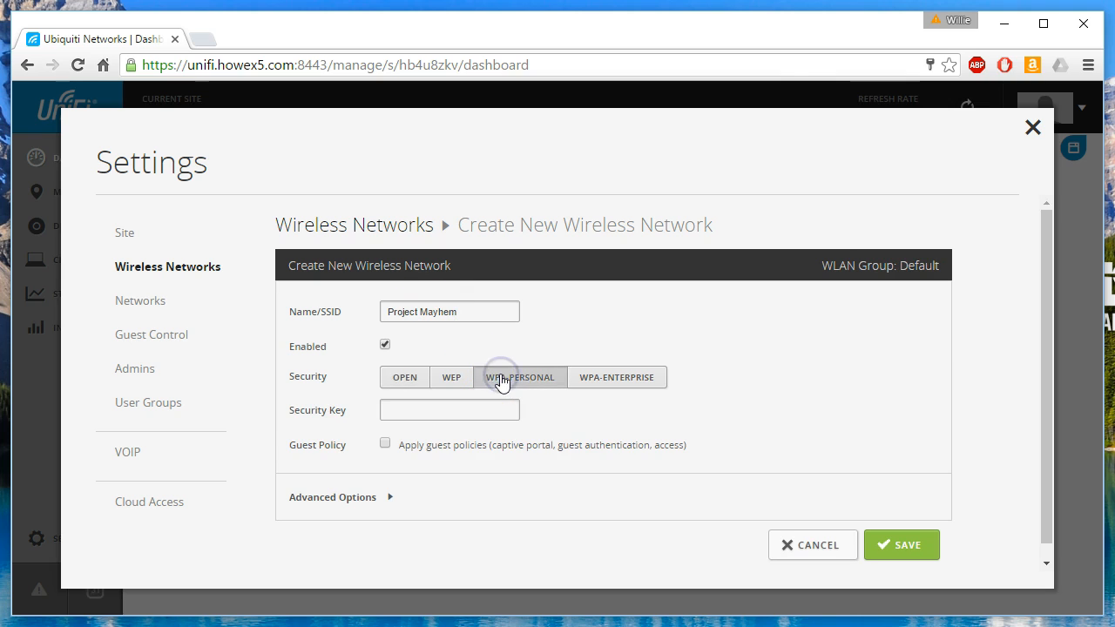
pyautogui.click(519, 376)
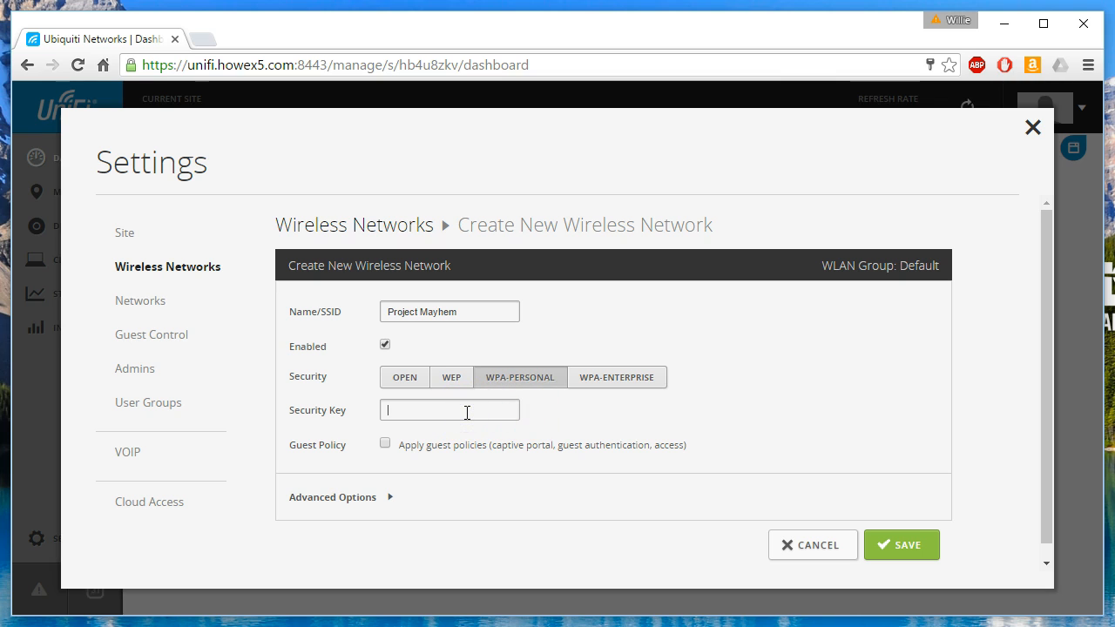
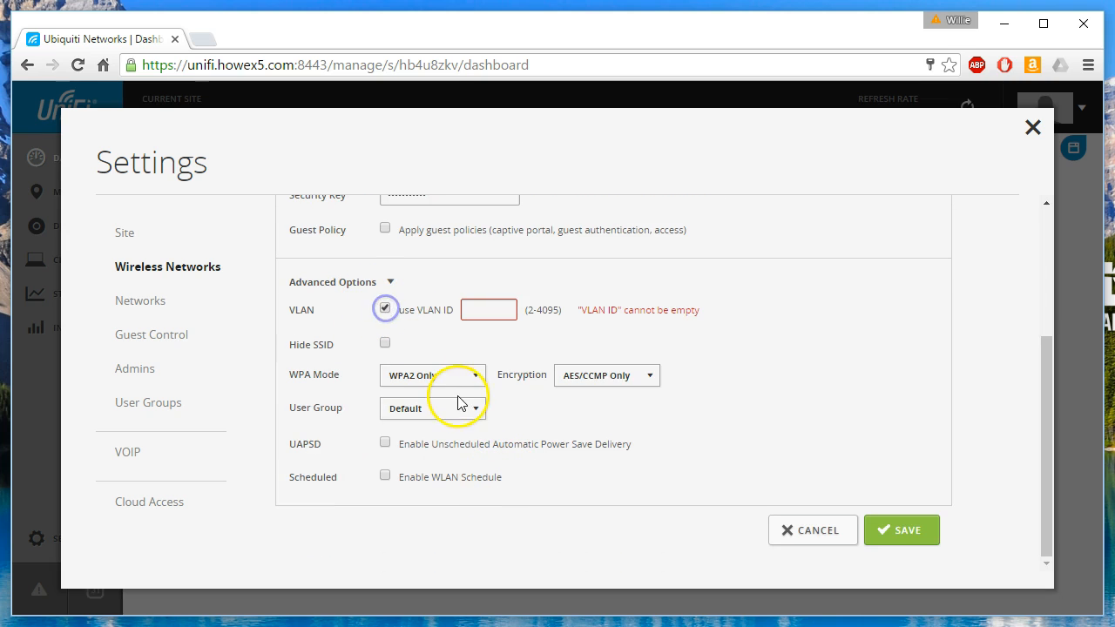
pyautogui.click(487, 310)
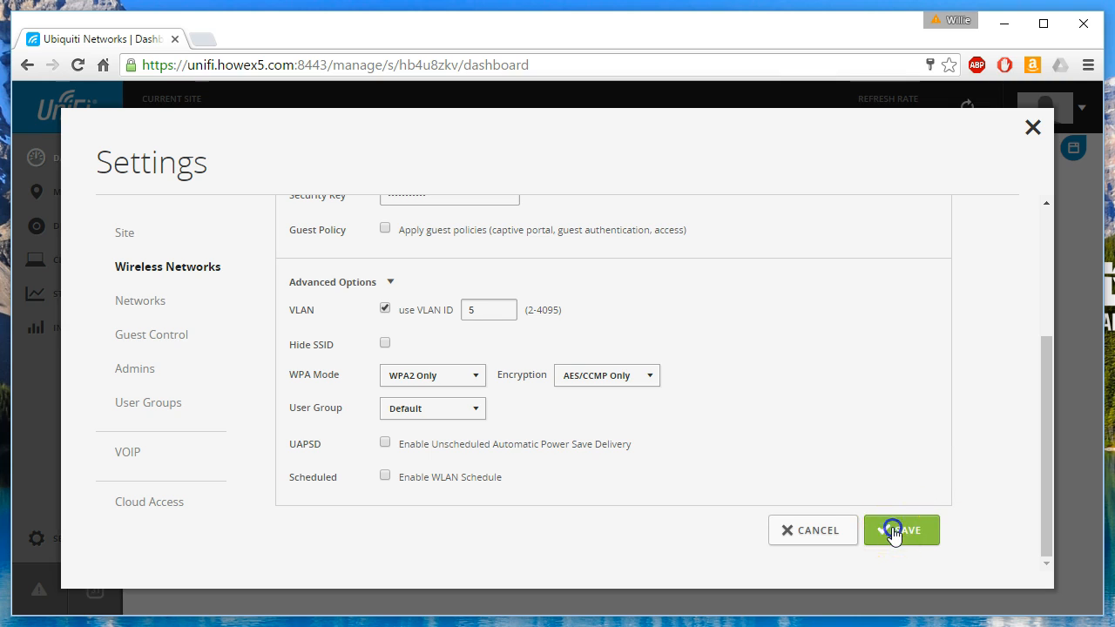
pyautogui.click(901, 530)
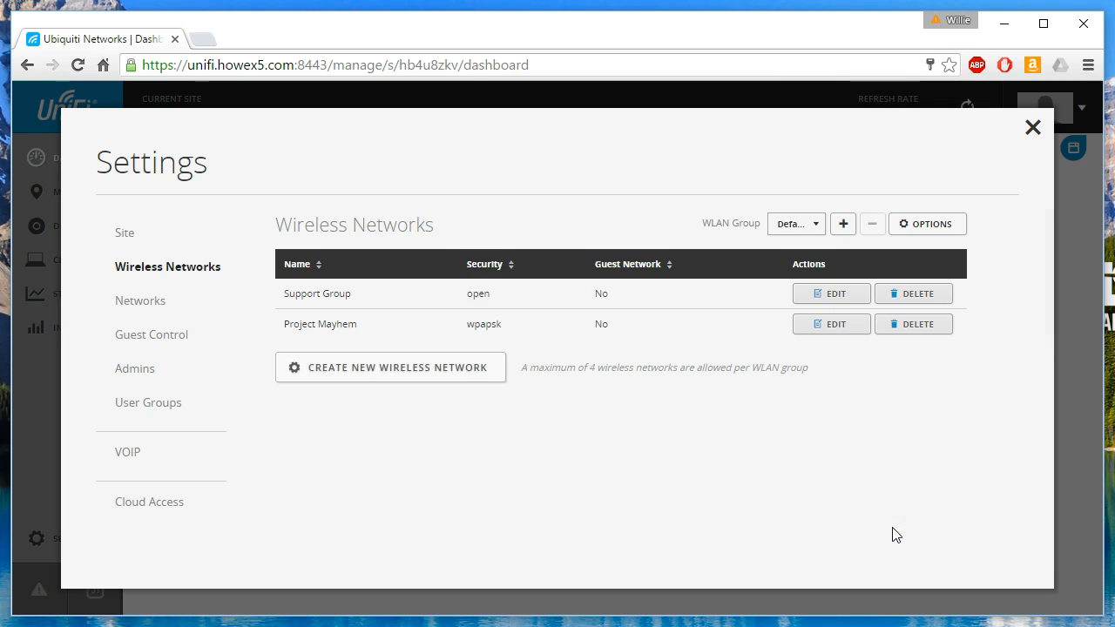
pyautogui.moveTo(1033, 127)
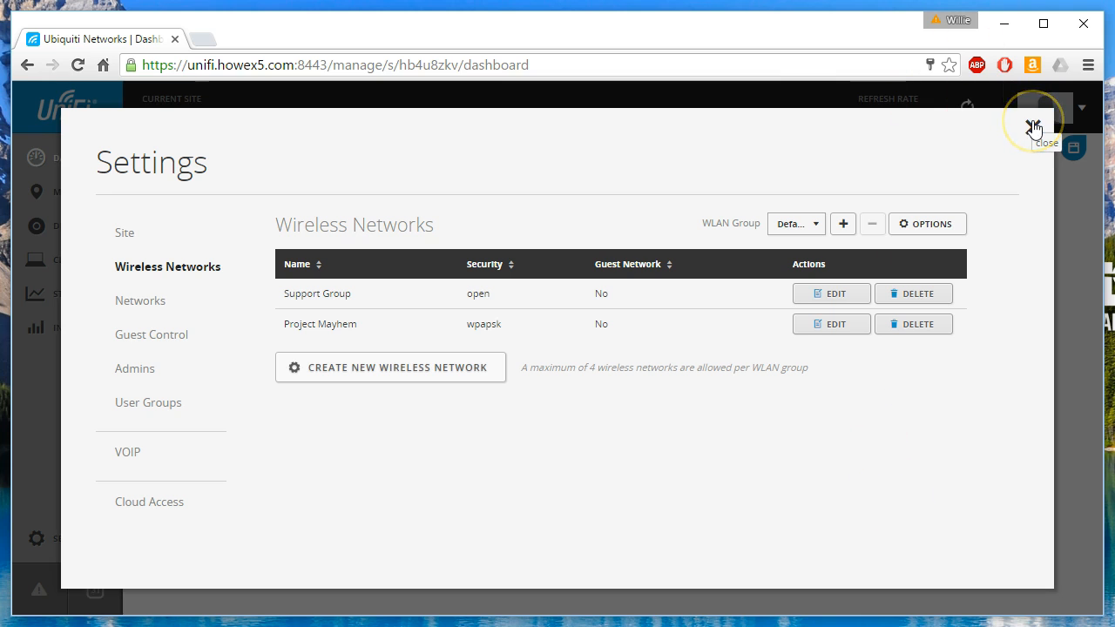
# Step: Close the Settings panel to return to the Fight Club dashboard
pyautogui.click(1033, 126)
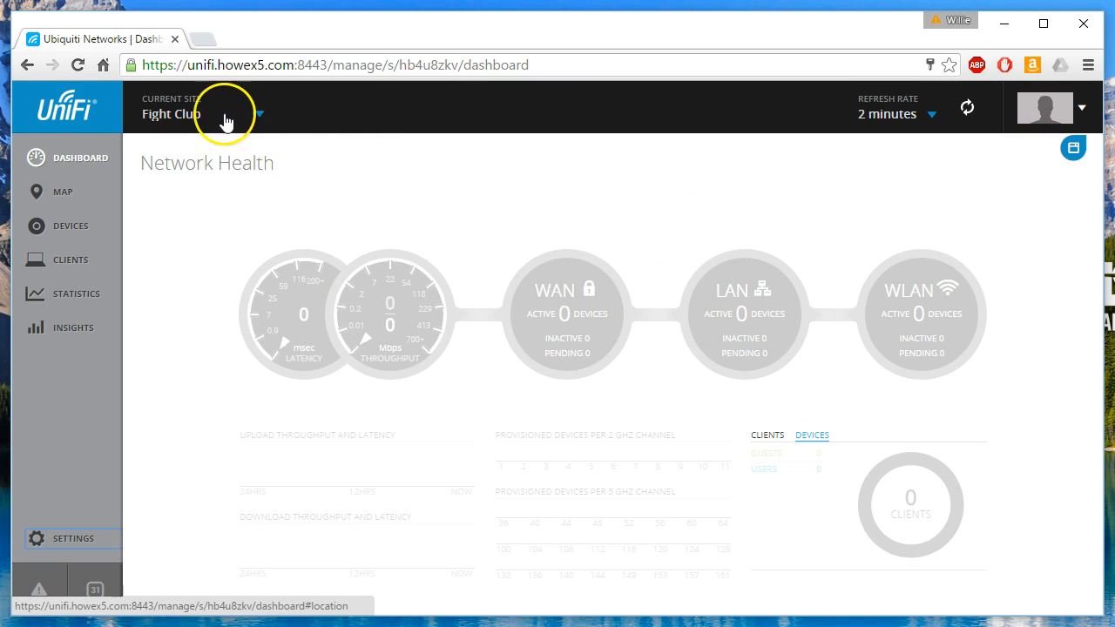